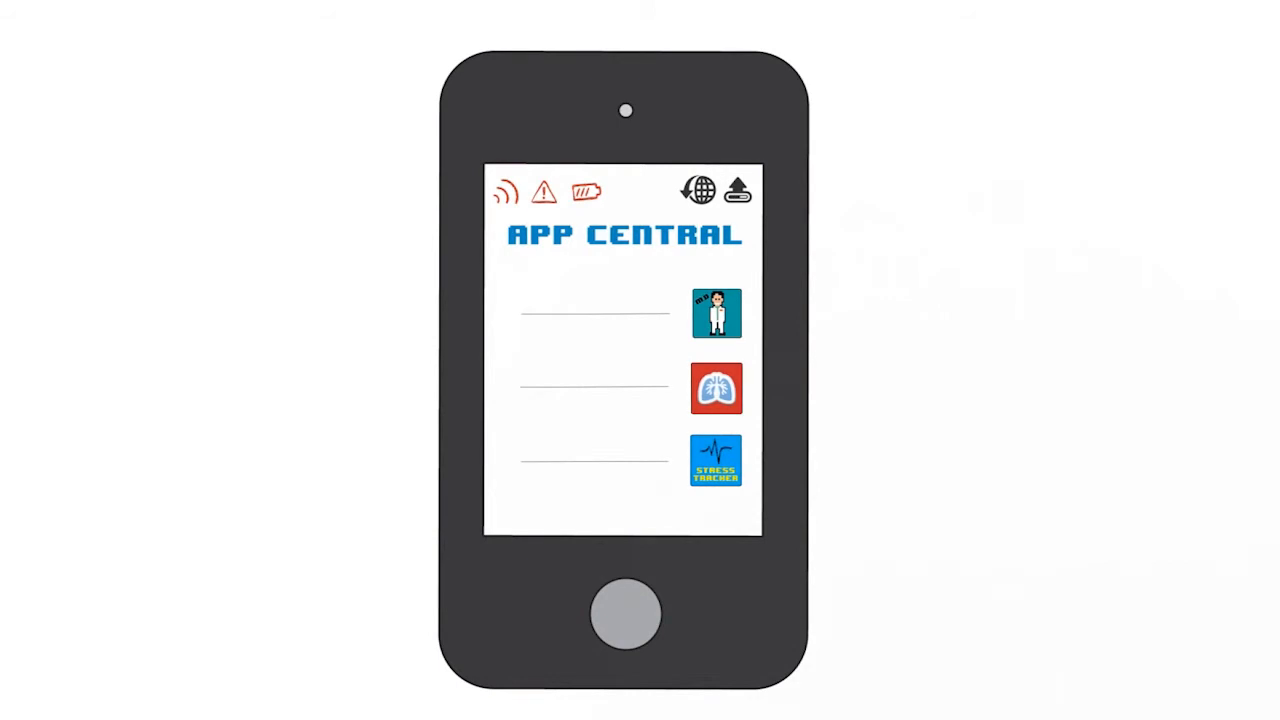
{"action": "left_click", "coordinate": [716, 388]}
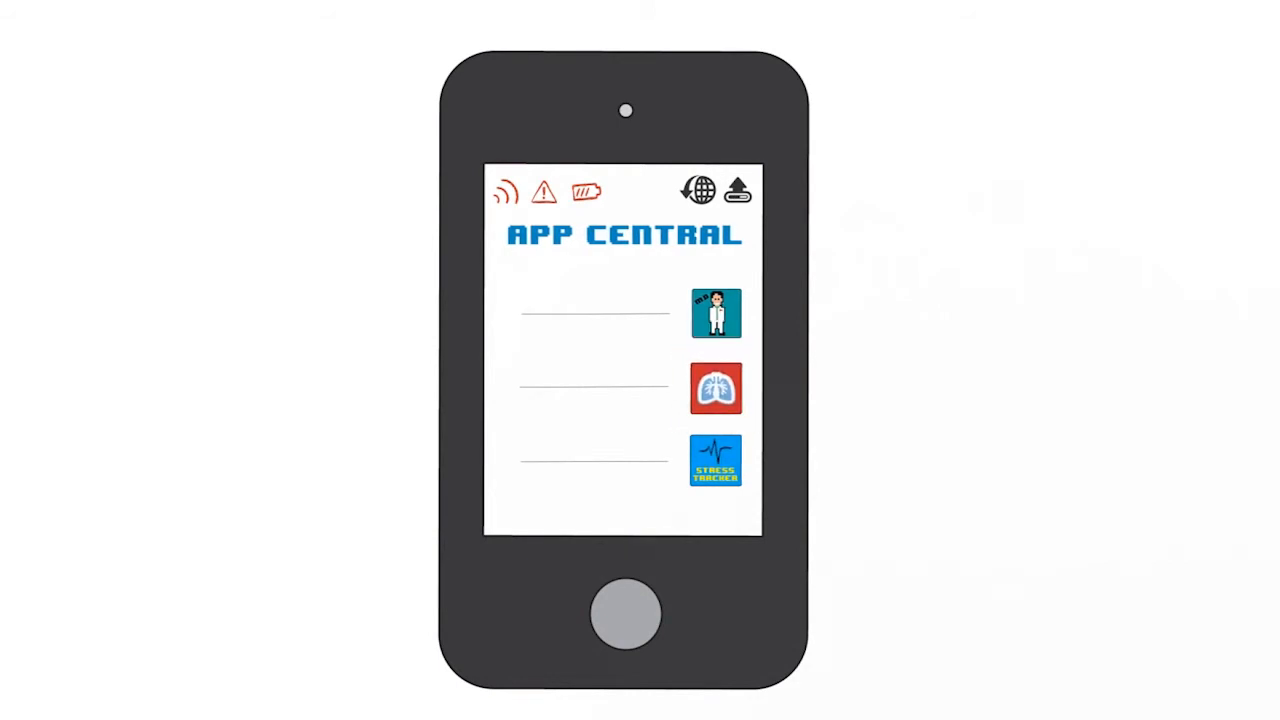
{"action": "left_click", "coordinate": [716, 388]}
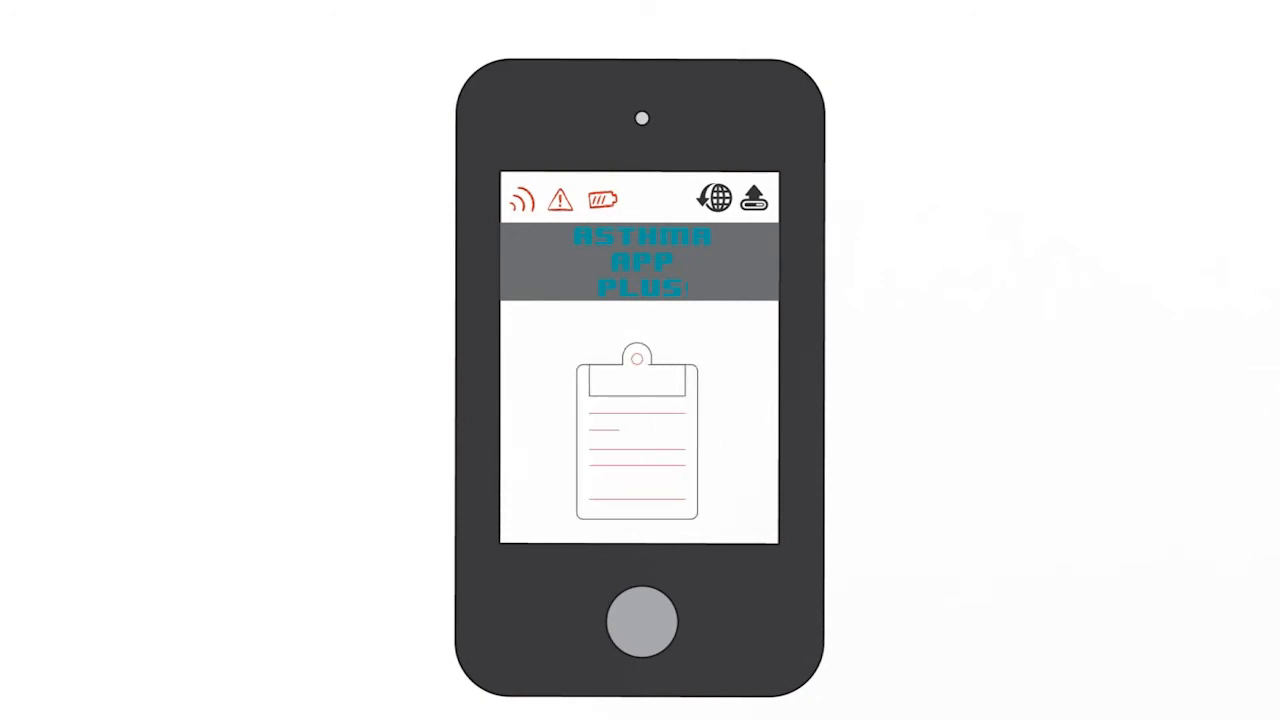